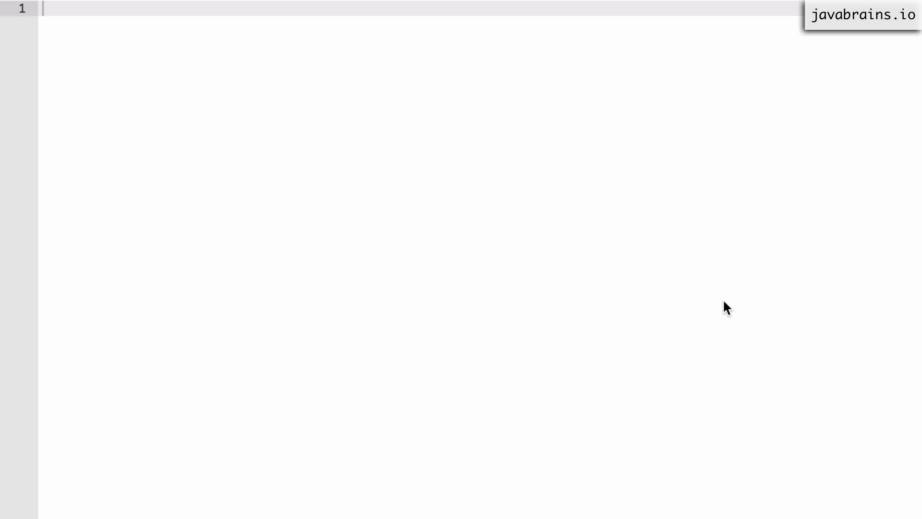
mouse_move(725, 301)
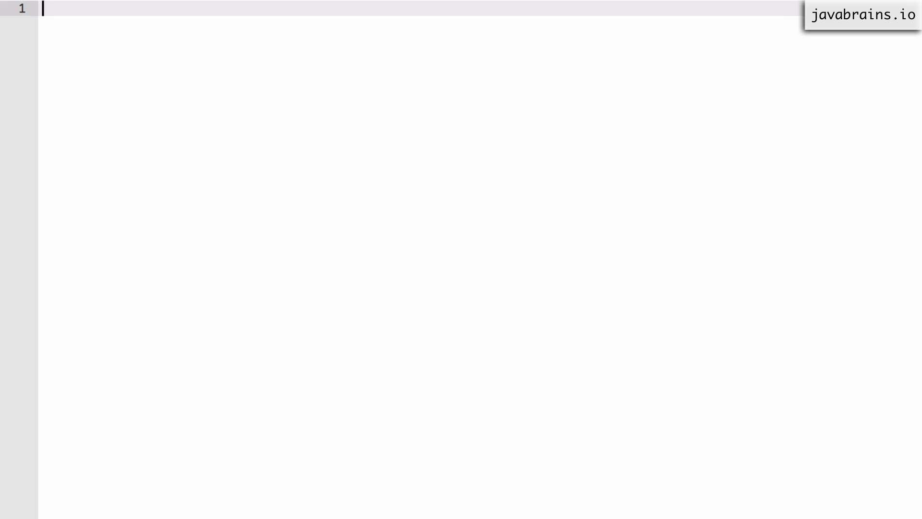
Step: Write a = 10; and console.log(b); as the first two statements
type("a = 10;")
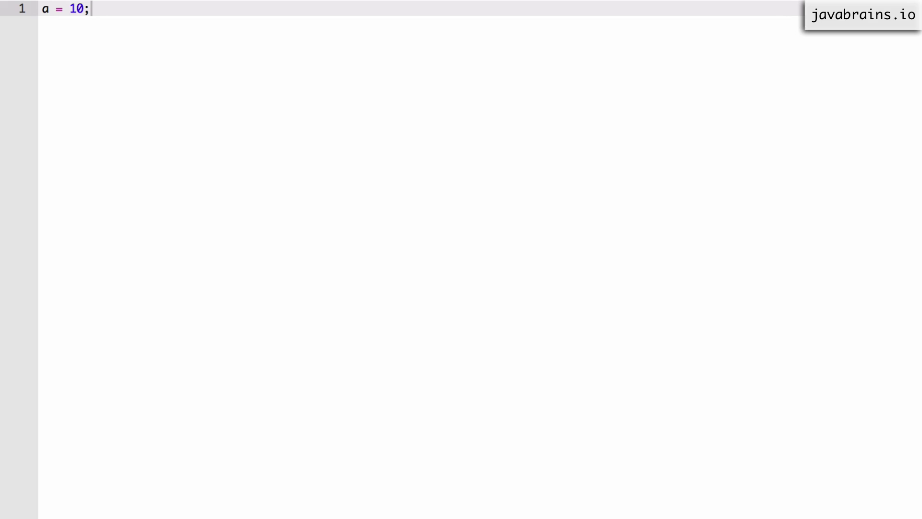
type("console.")
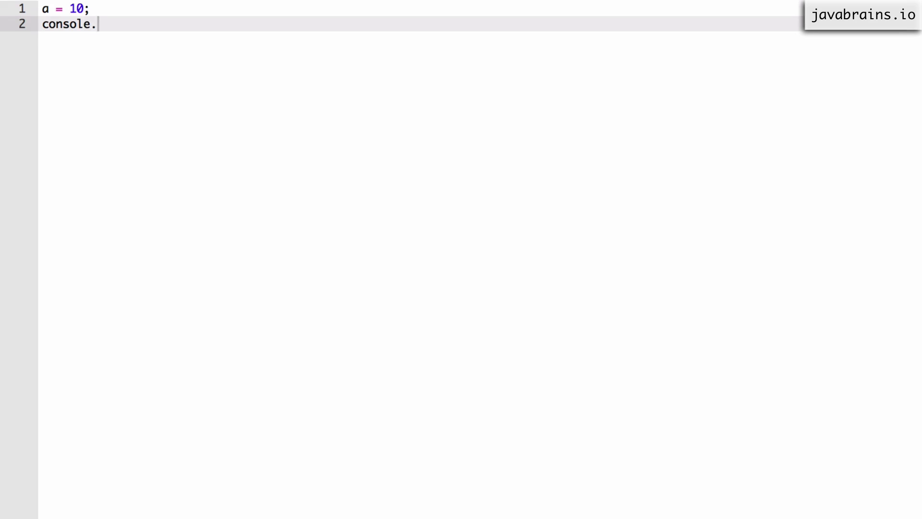
type("log(b);")
type("c++;")
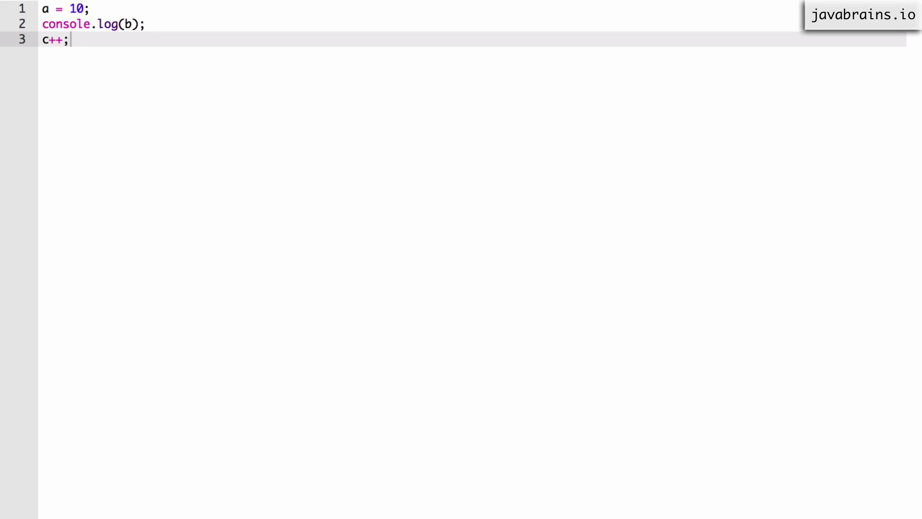
Step: Add the c++; increment statement and leave blank lines after the three statements
left_click(88, 9)
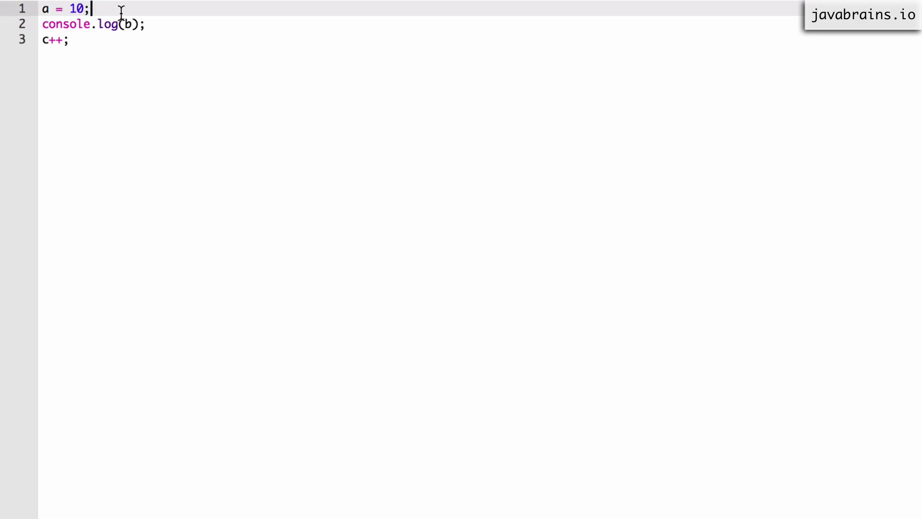
double_click(77, 10)
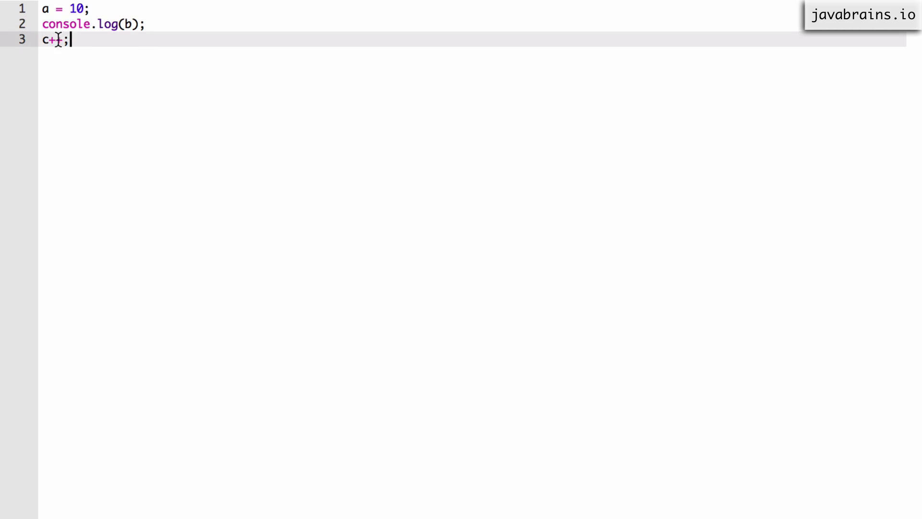
type("+")
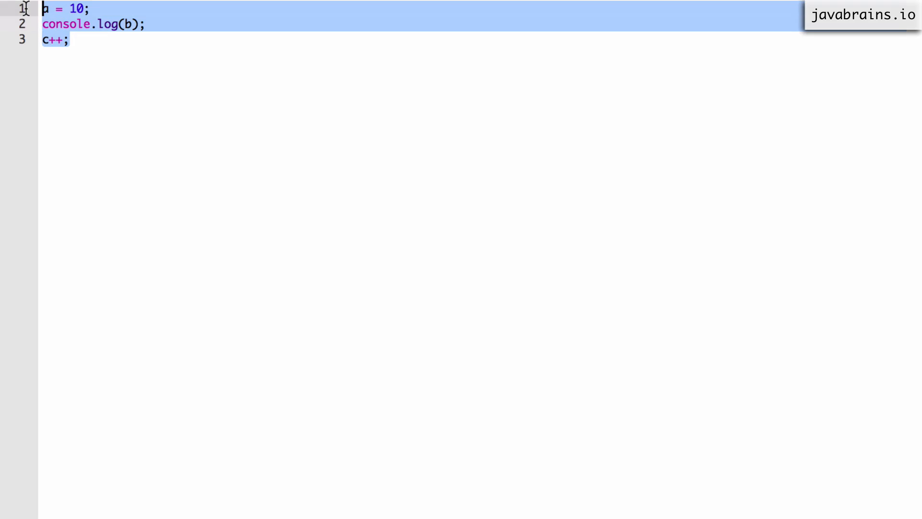
left_click(68, 39)
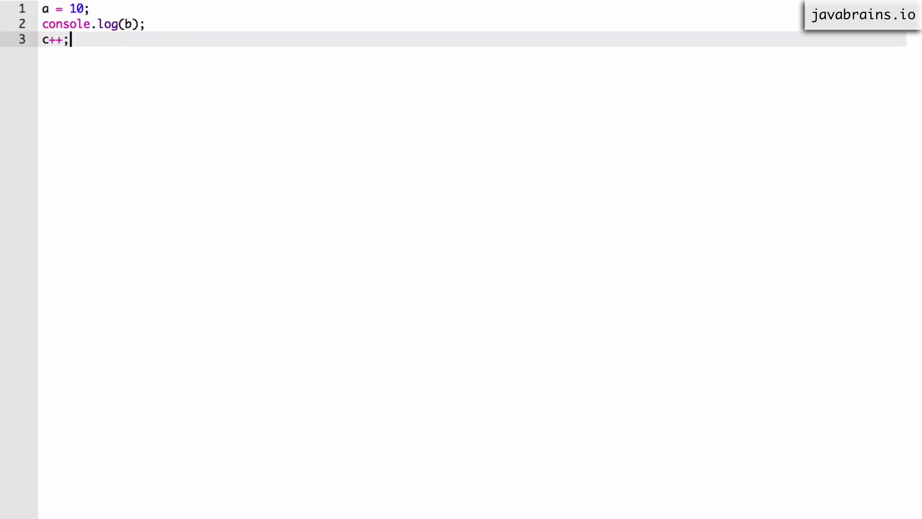
key("Enter")
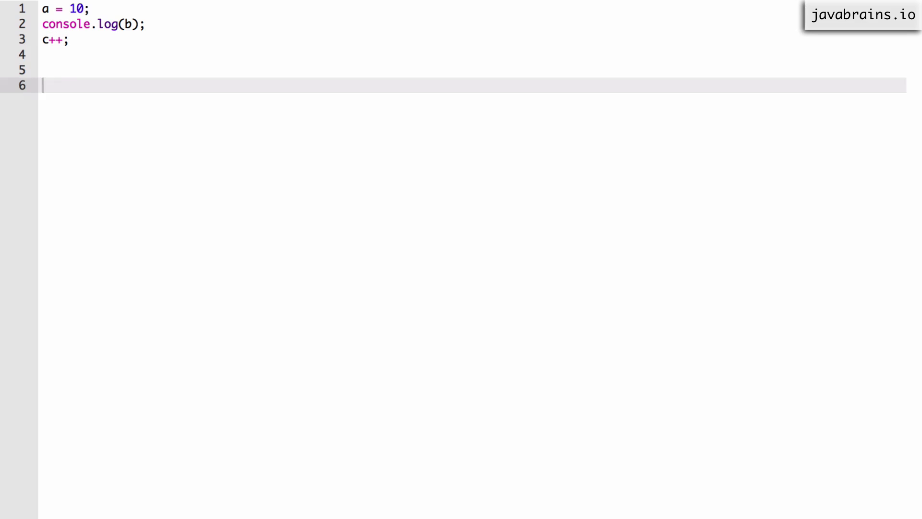
Step: Declare var a;, var b;, var c; and move the three declarations above the statements
type("var a;")
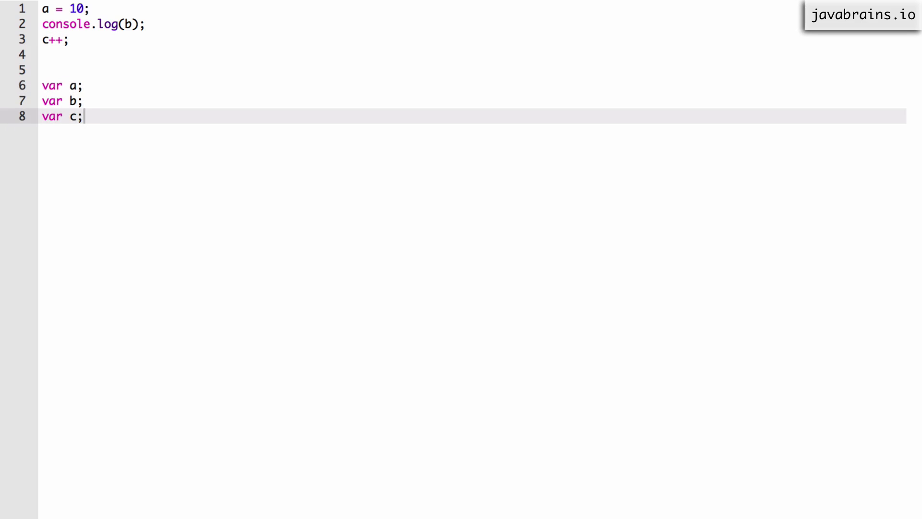
mouse_move(269, 165)
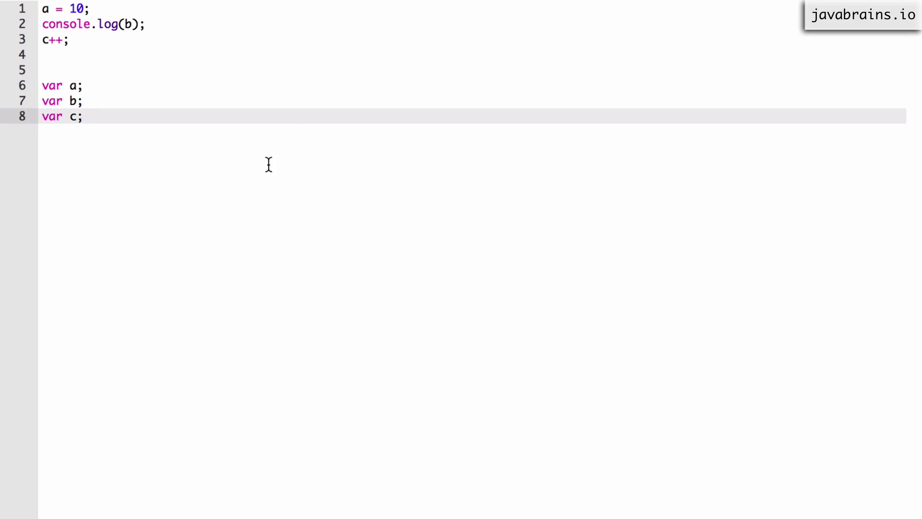
mouse_move(94, 106)
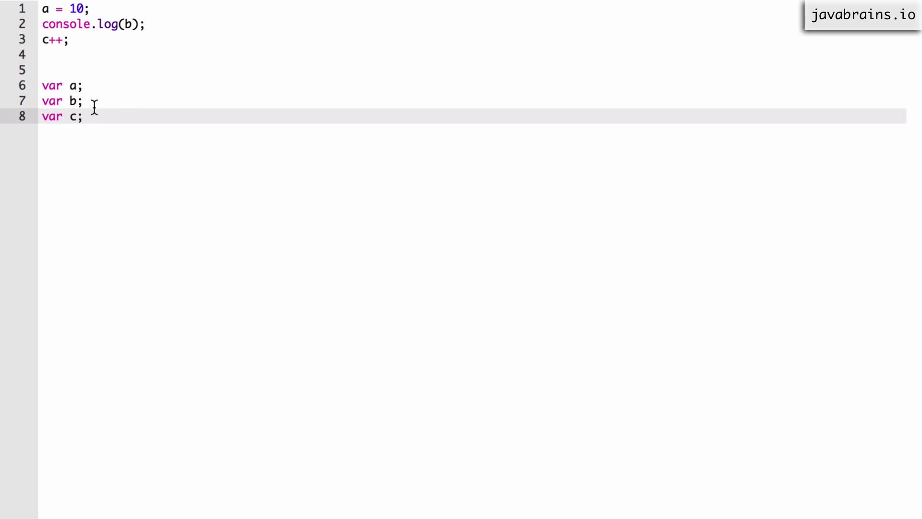
left_click_drag(44, 86, 69, 116)
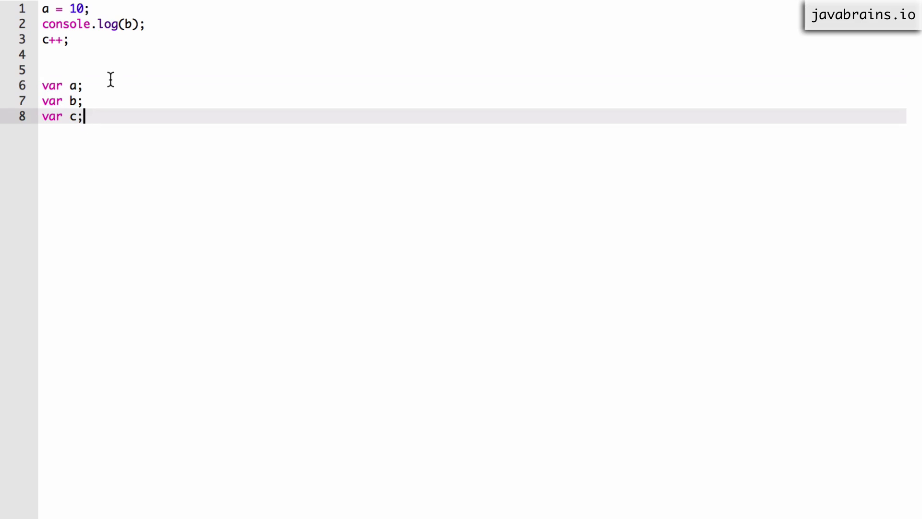
mouse_move(81, 60)
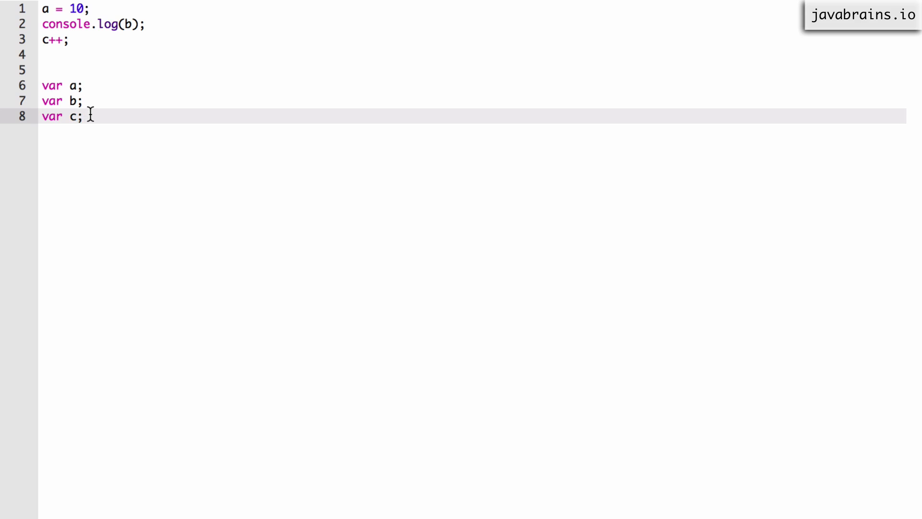
left_click_drag(89, 116, 35, 85)
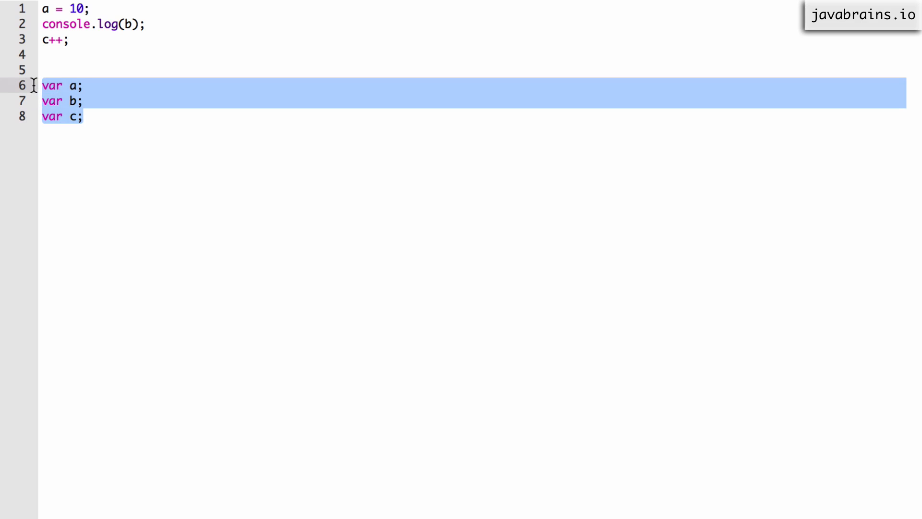
mouse_move(54, 79)
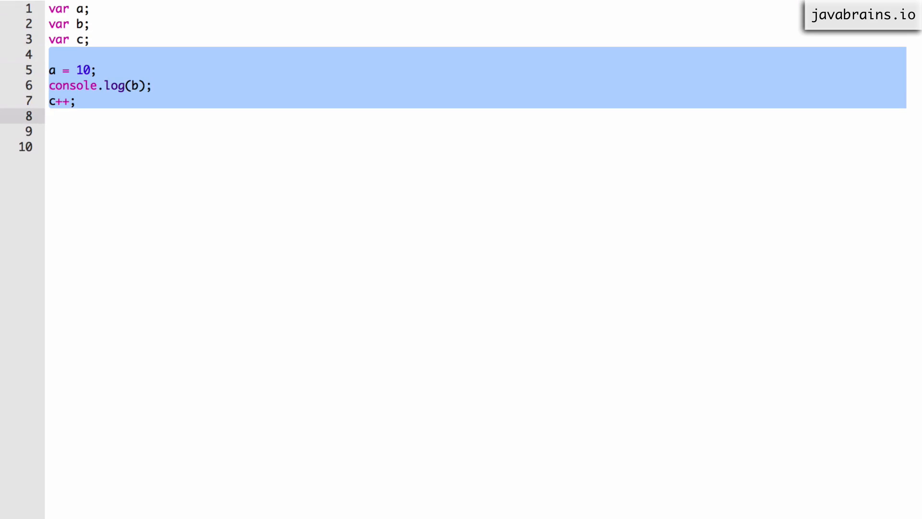
mouse_move(80, 67)
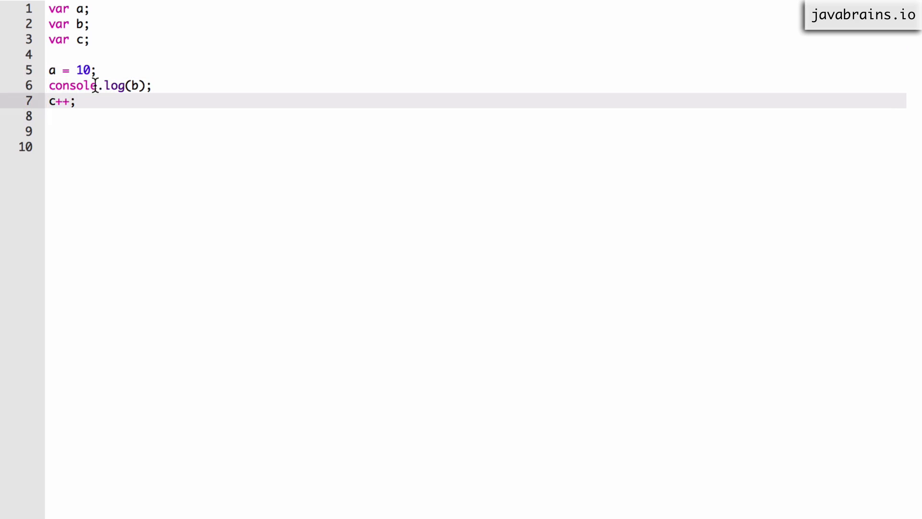
left_click_drag(50, 8, 89, 39)
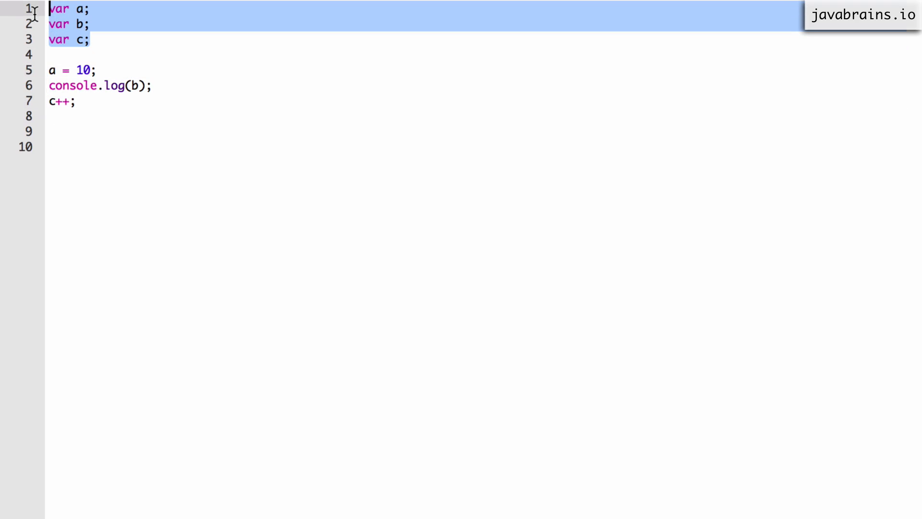
left_click(91, 39)
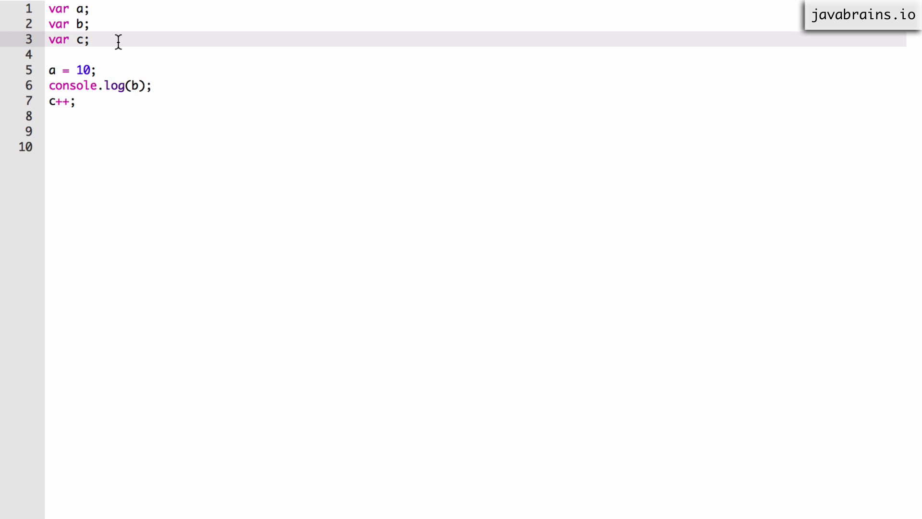
mouse_move(96, 134)
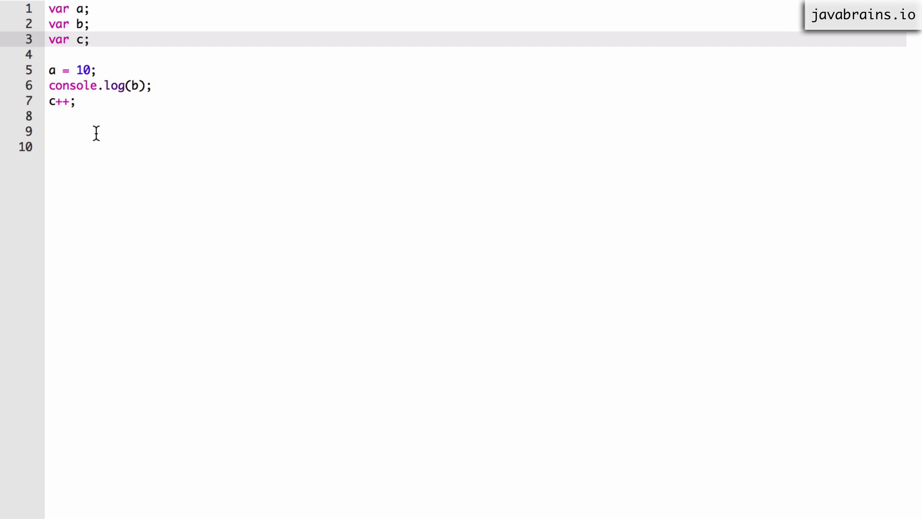
left_click(91, 40)
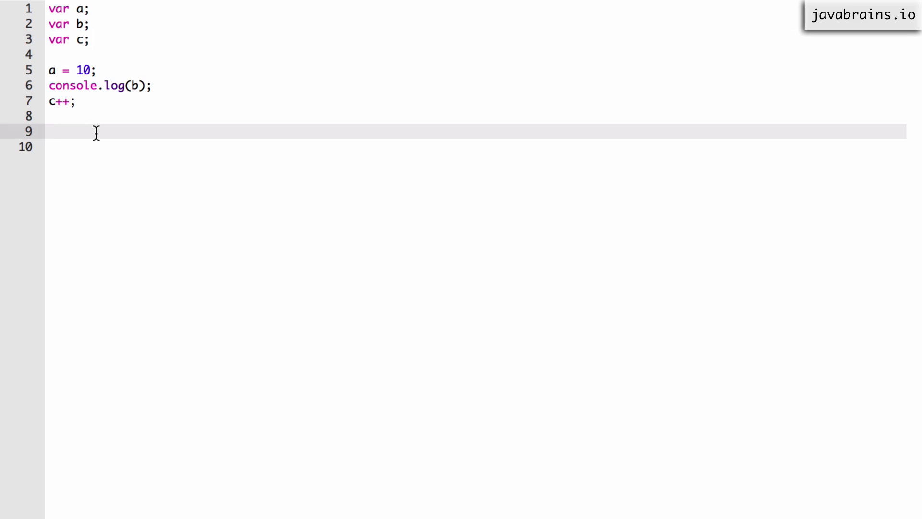
mouse_move(127, 46)
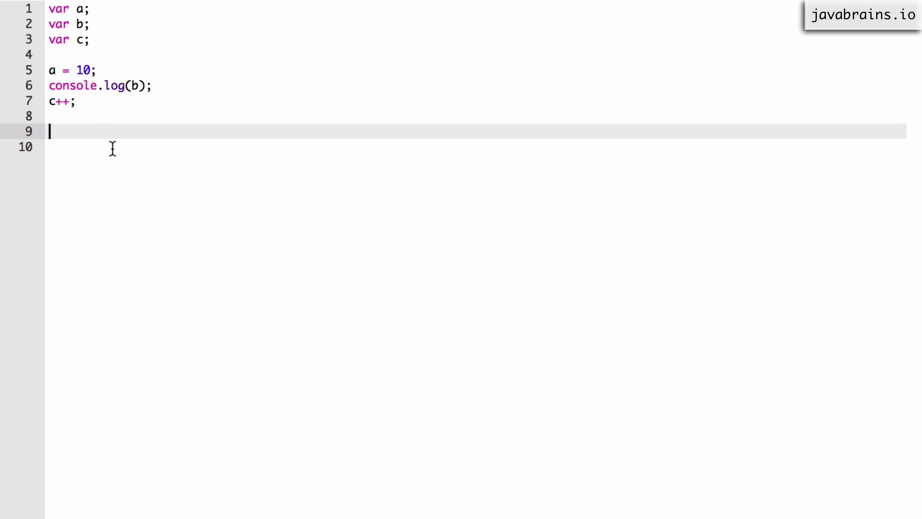
key("ctrl+a")
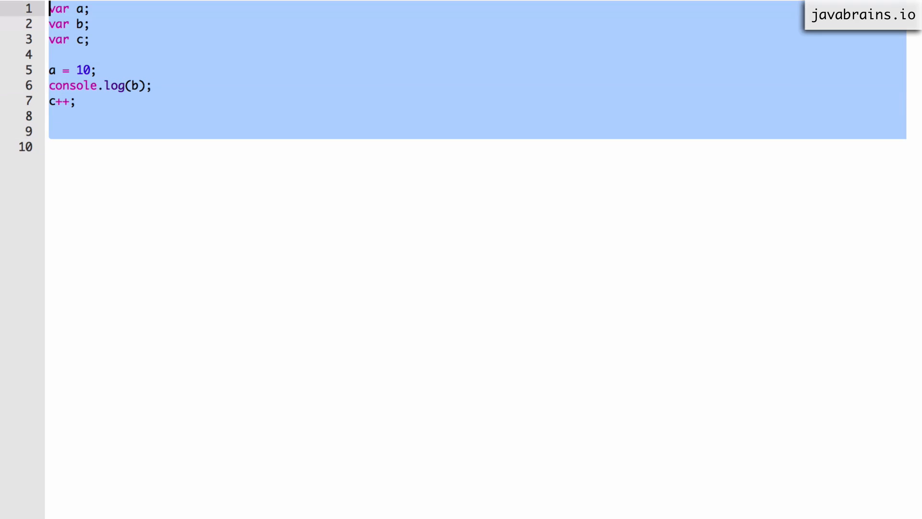
key("Delete")
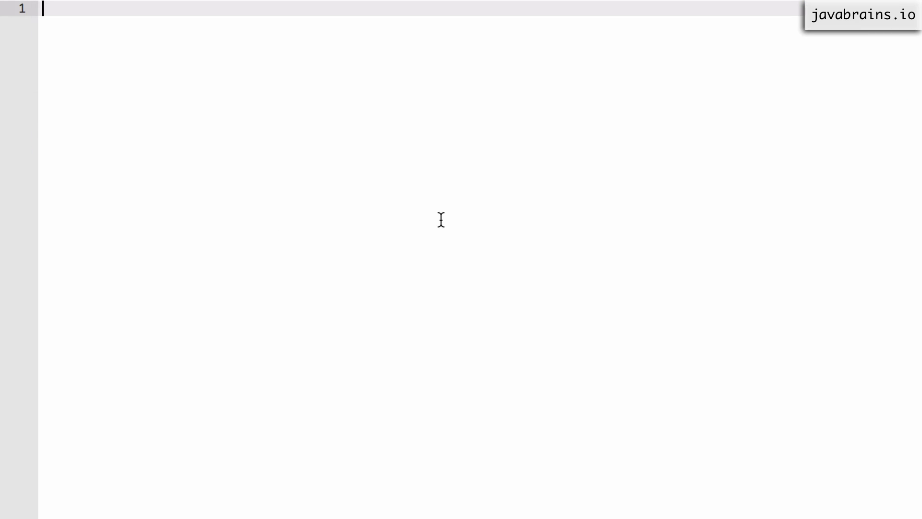
type("function")
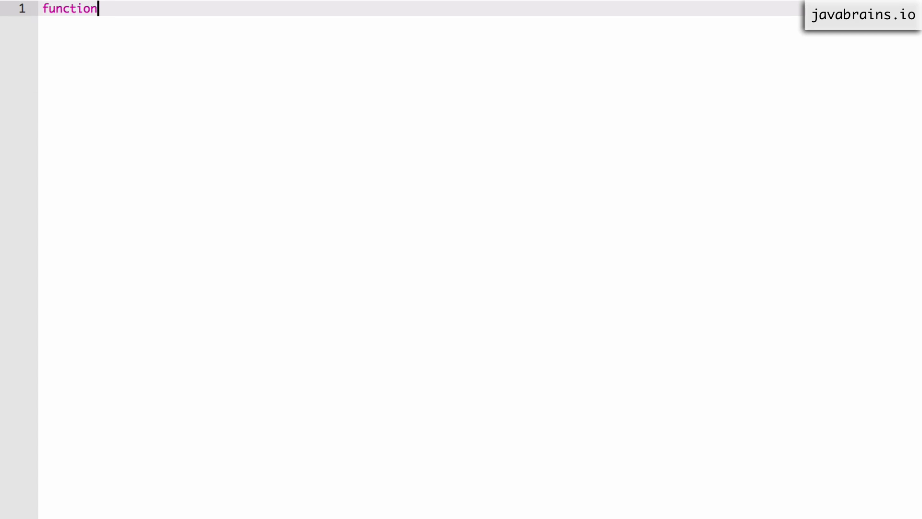
type("myFn1() {")
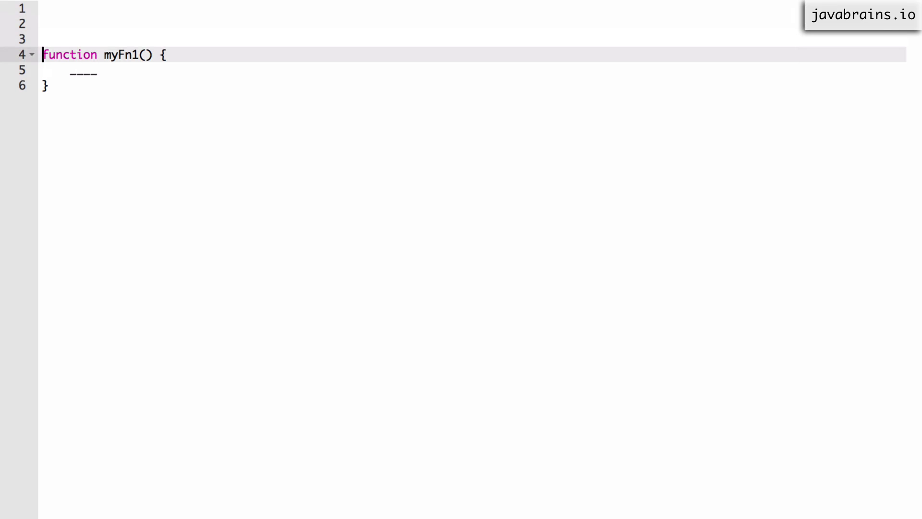
type("my")
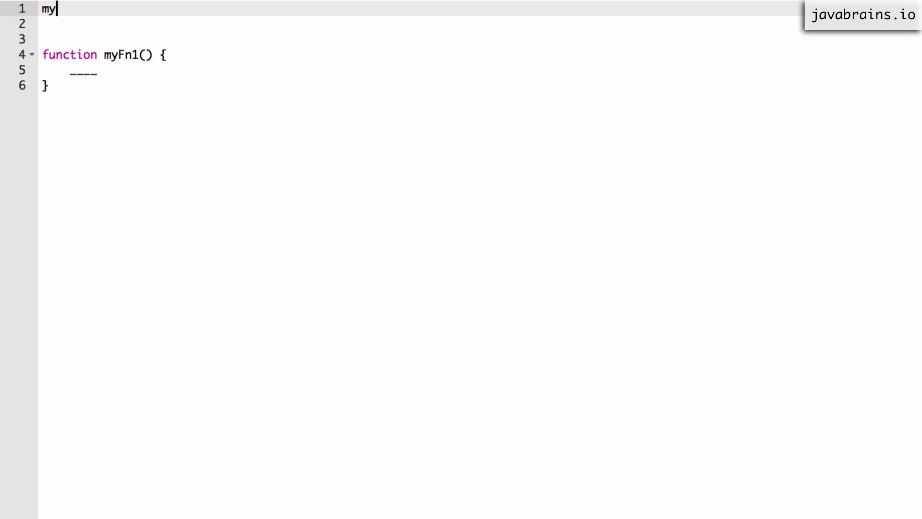
type("Fn1()")
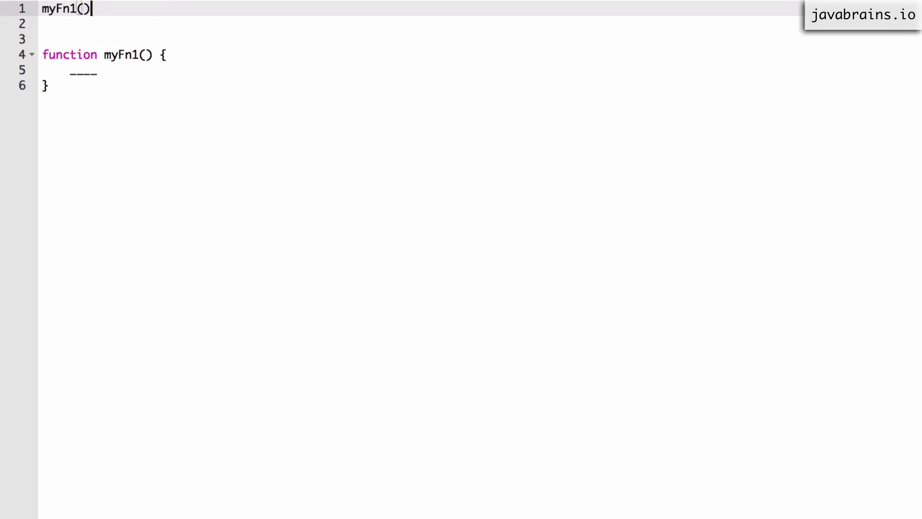
type(";")
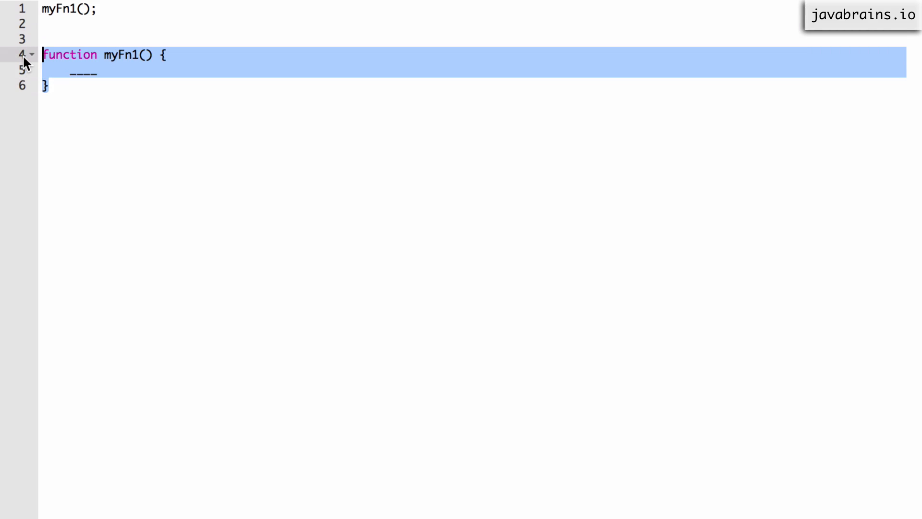
mouse_move(71, 47)
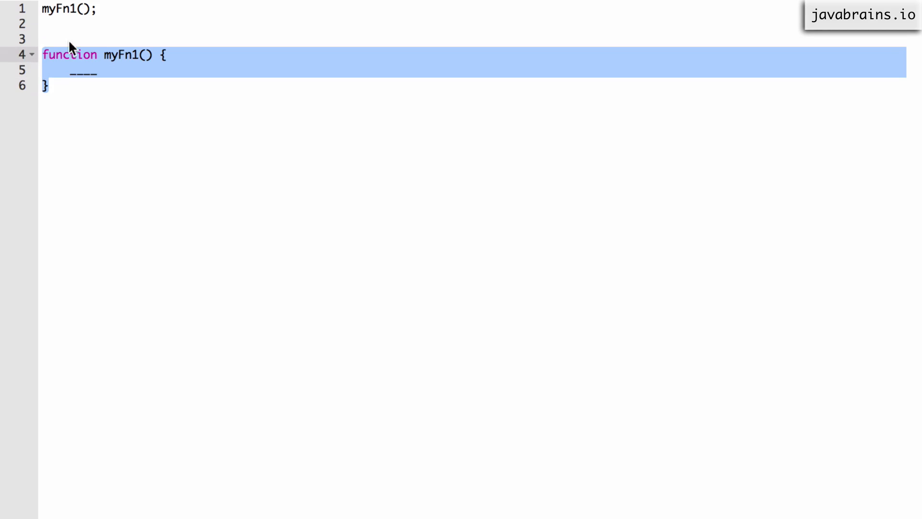
double_click(120, 55)
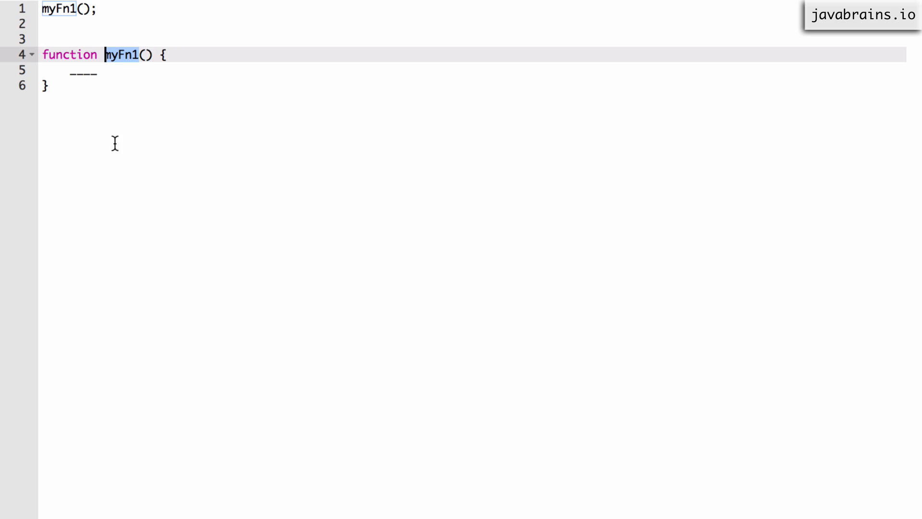
mouse_move(134, 99)
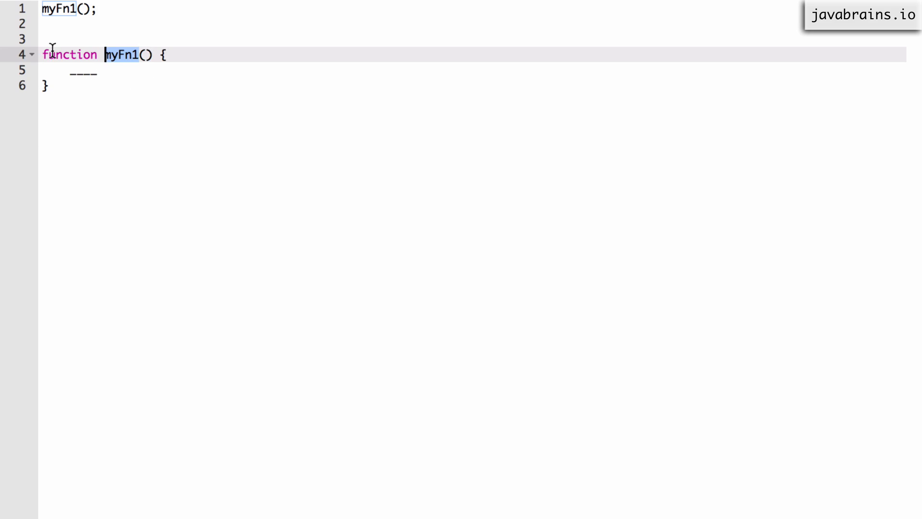
left_click(44, 55)
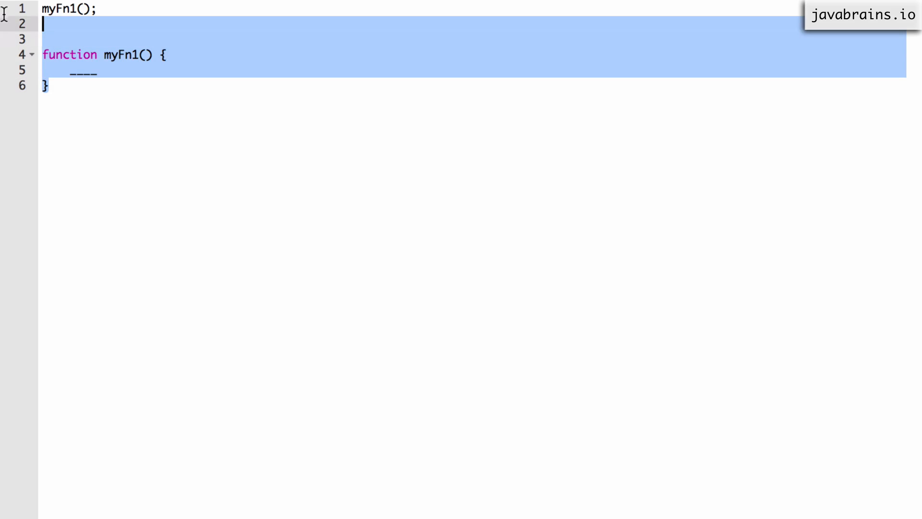
Step: Clear the myFn1 code and write function recurse() { recurse(); } calling itself
key("Delete")
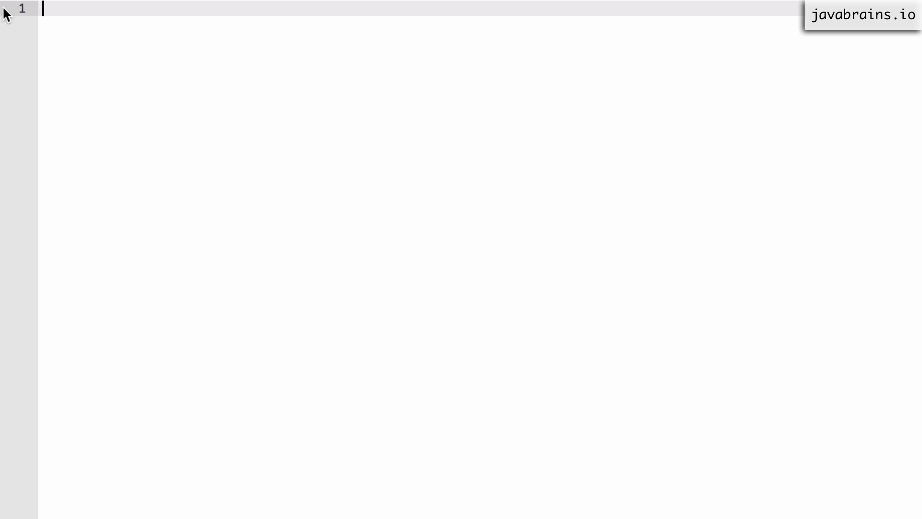
type("function rec")
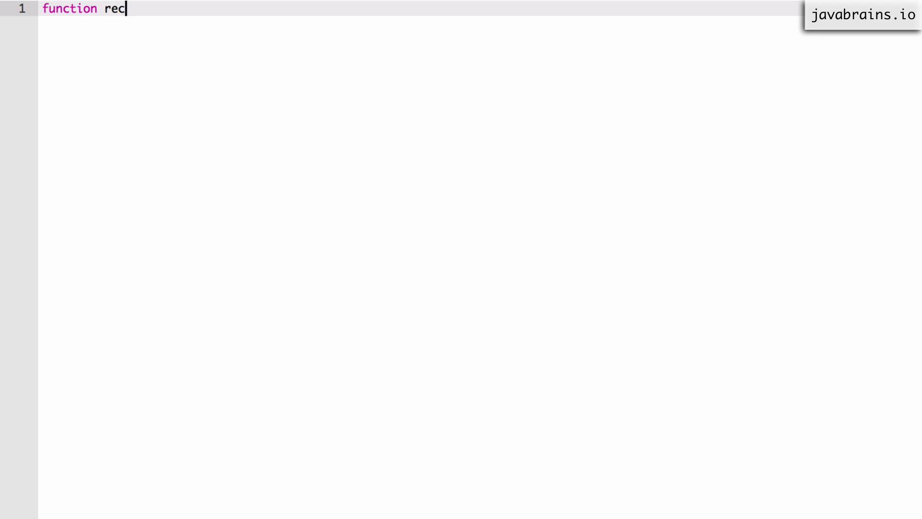
type("urse() {")
type("recrur")
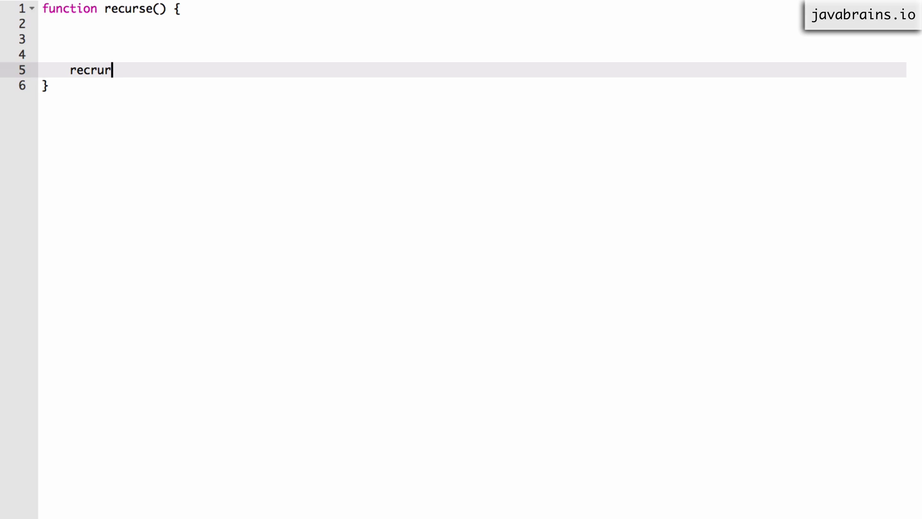
key("Backspace")
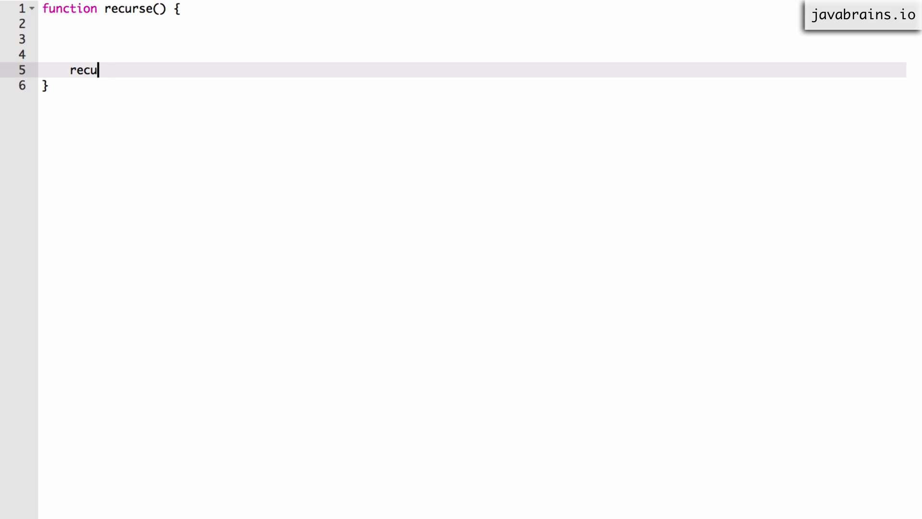
type("rse();")
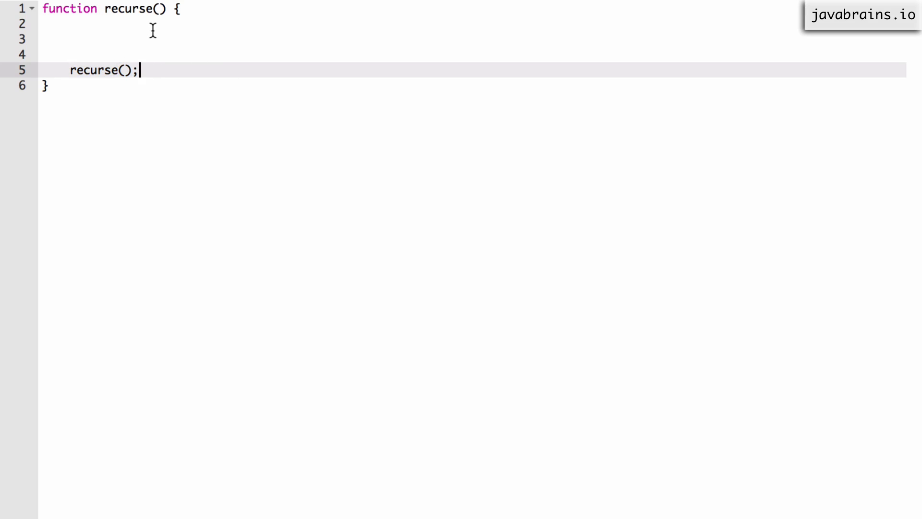
mouse_move(138, 54)
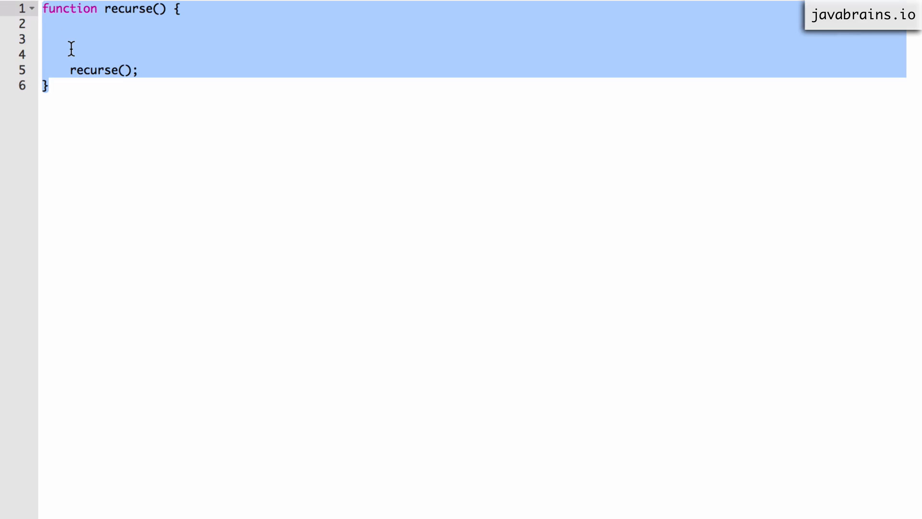
Step: Clear the recurse code and write function fnA() { fnB(); }
key("Delete")
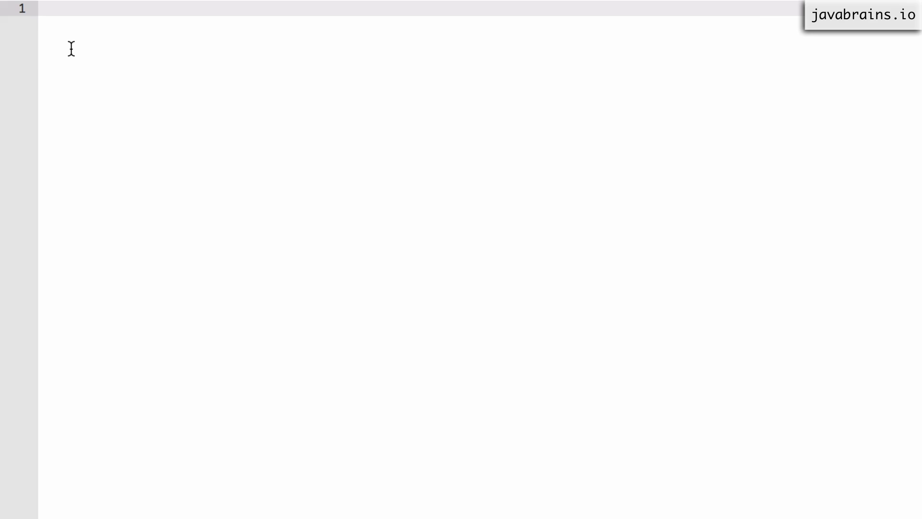
type("function fn")
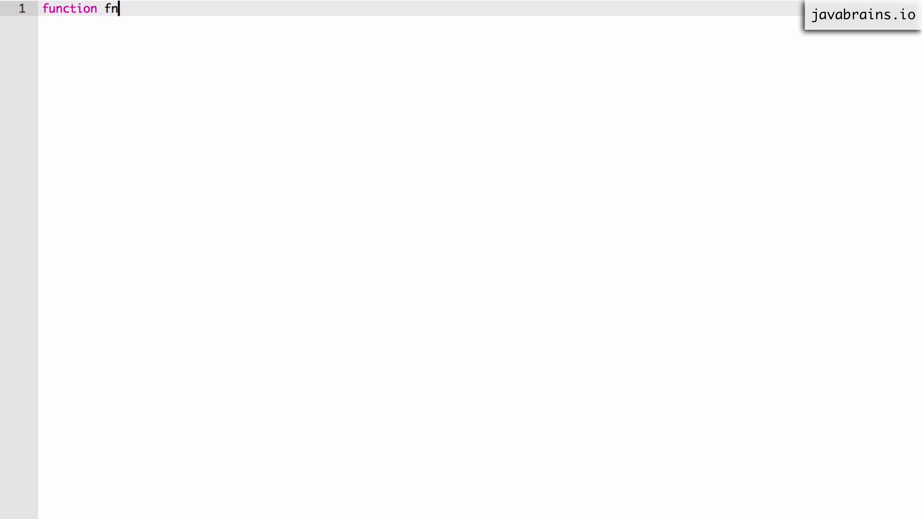
type("A()")
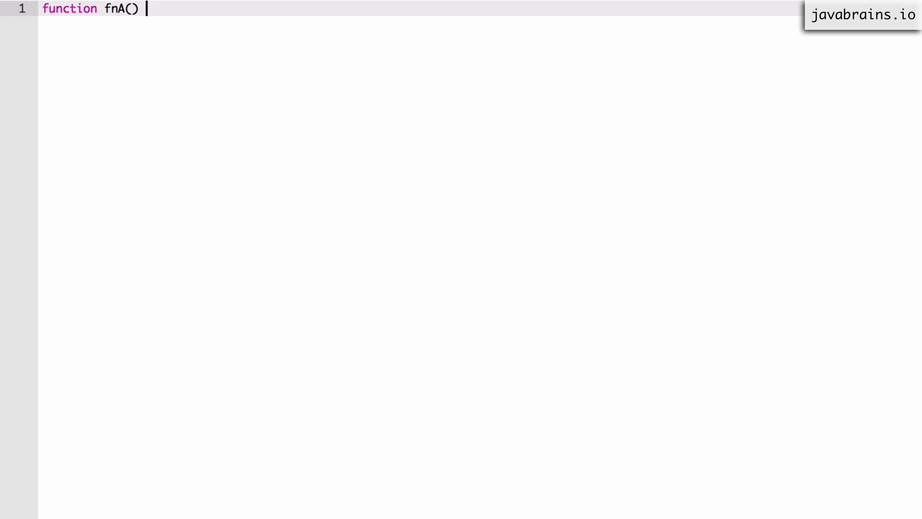
type("{")
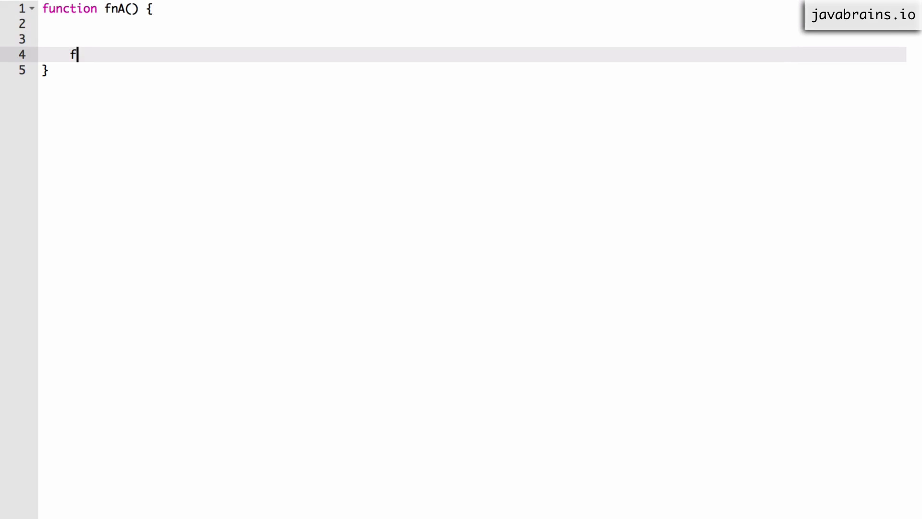
type("nB();")
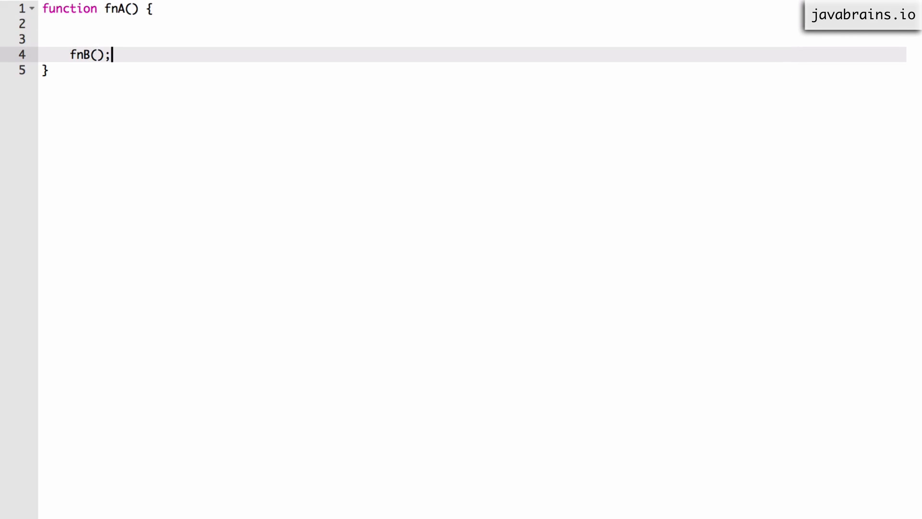
Step: Write function fnB() { fnA(); } so the two functions call each other
type("funct")
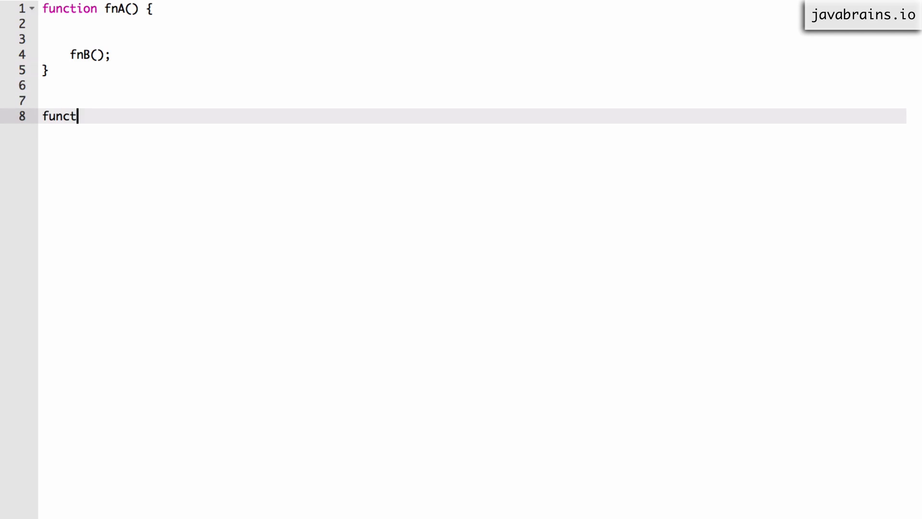
type("ion fnB() {")
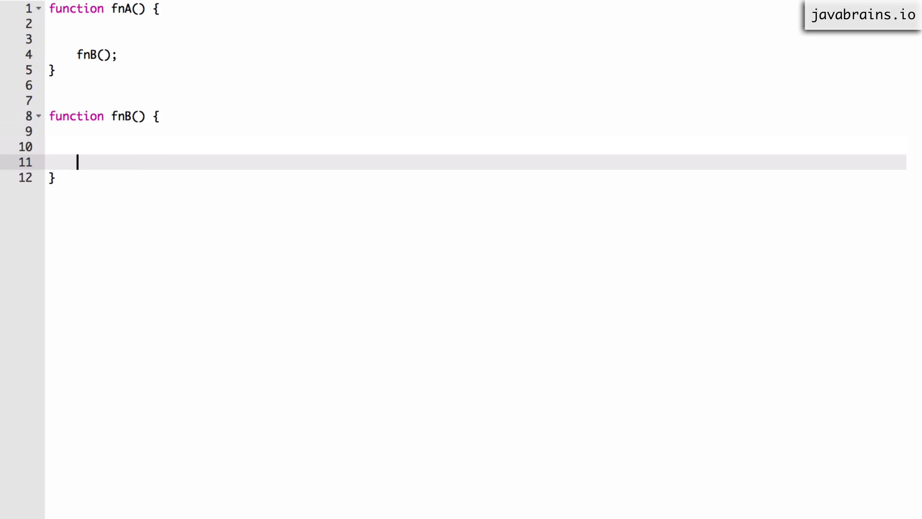
type("fnA();")
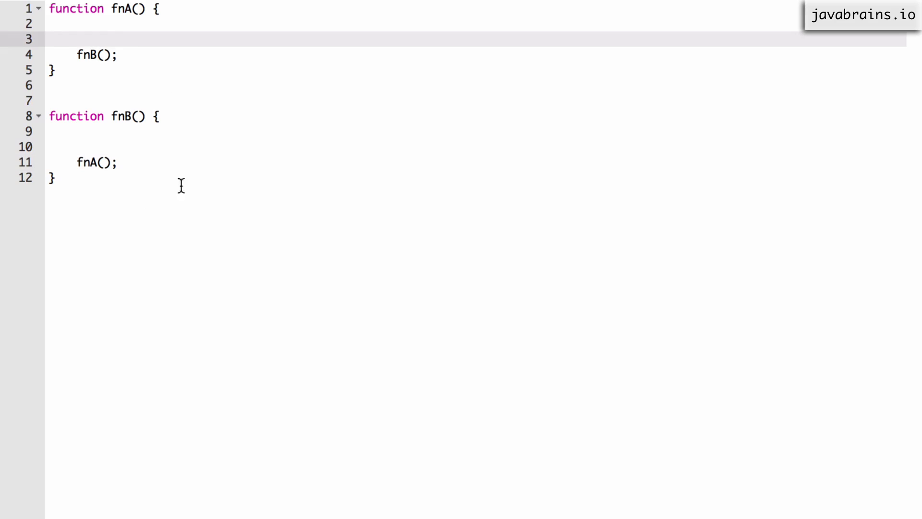
left_click(129, 85)
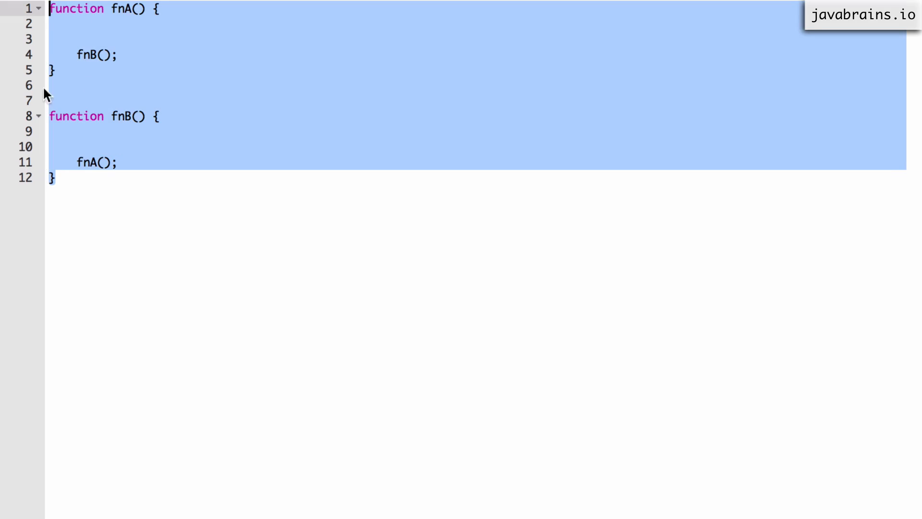
left_click(129, 85)
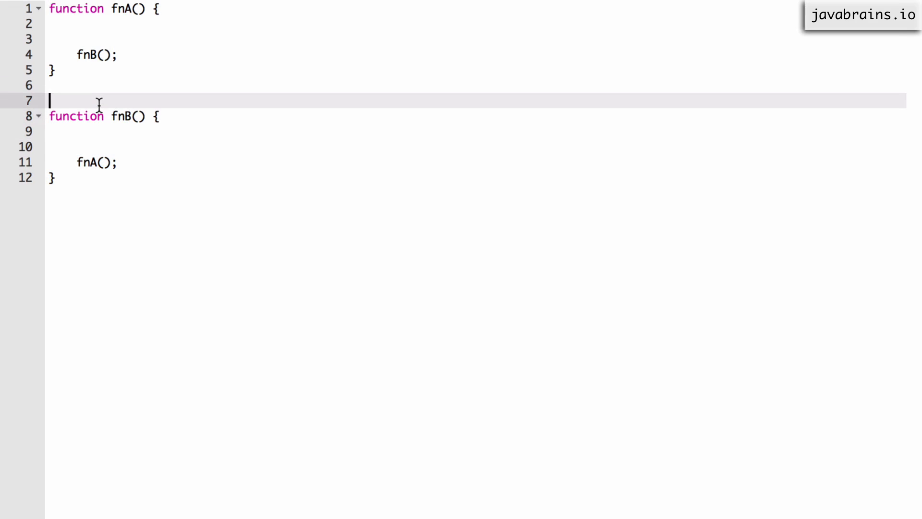
mouse_move(135, 6)
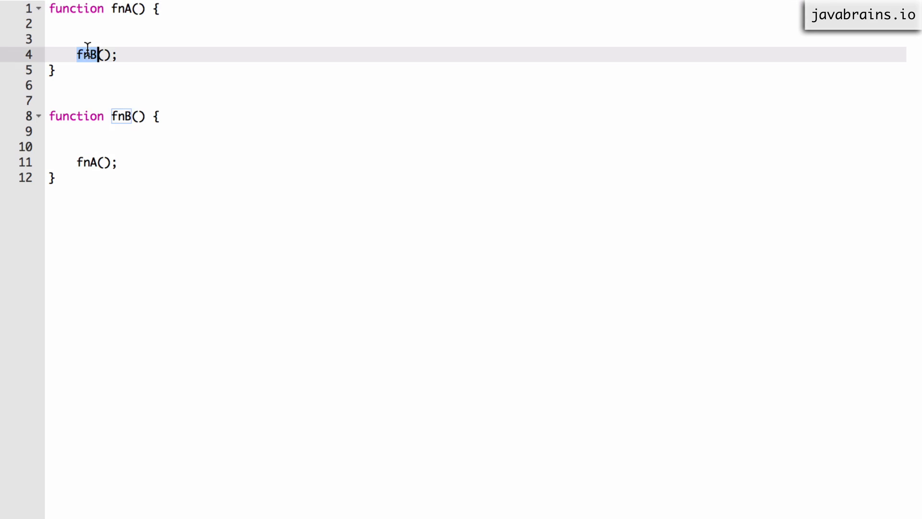
mouse_move(170, 147)
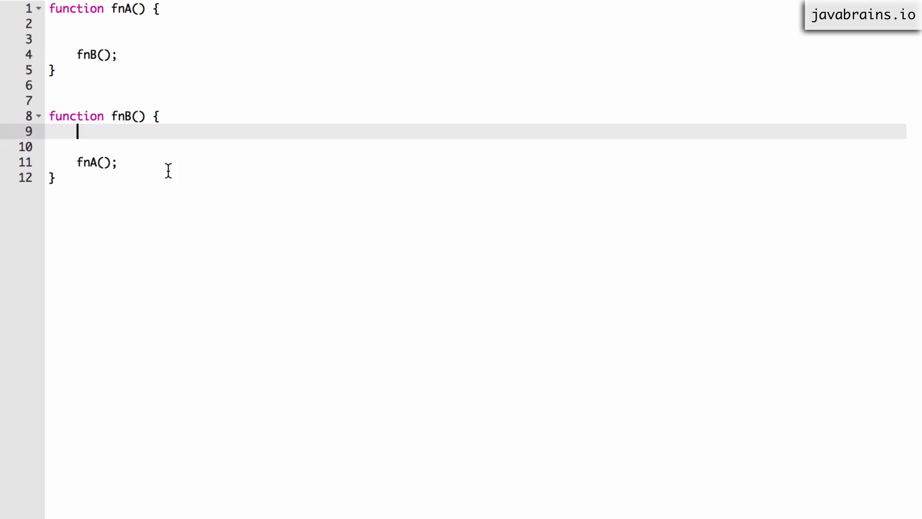
mouse_move(135, 42)
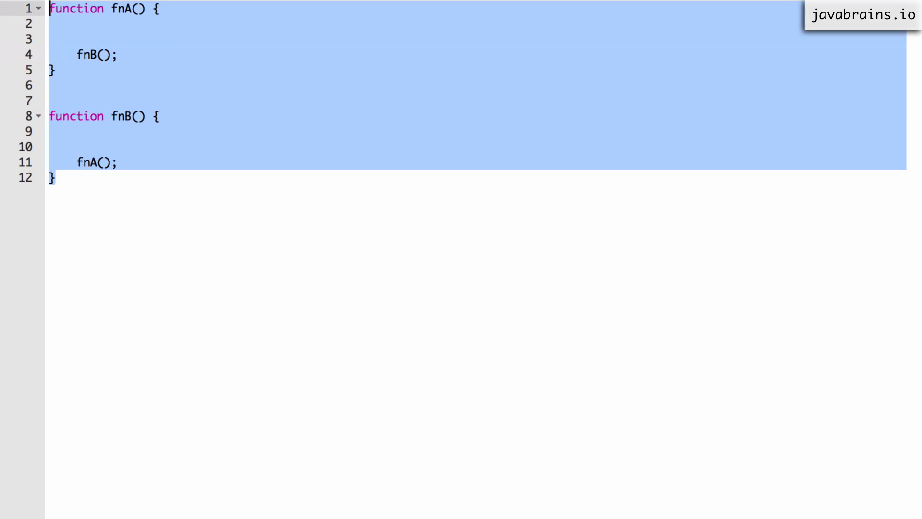
Step: Clear the fnA/fnB code and put a fnA(); call on line 1
key("Delete")
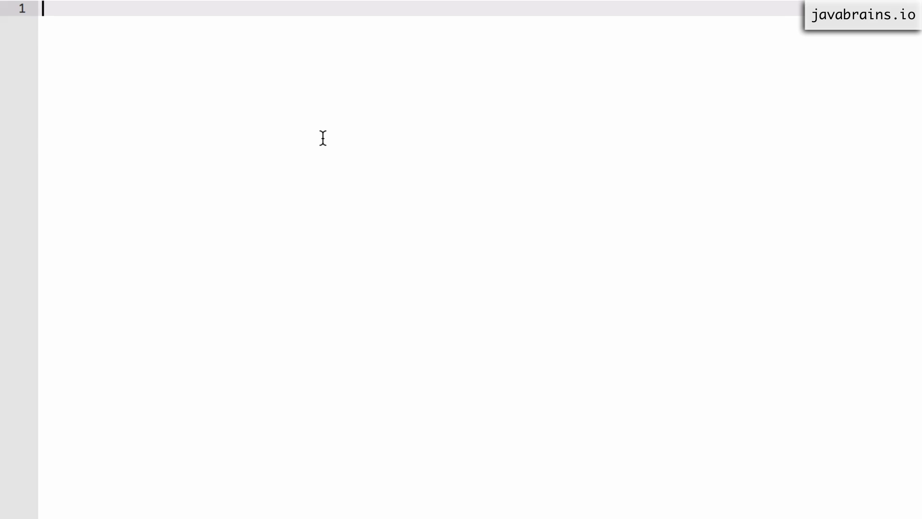
type("funA")
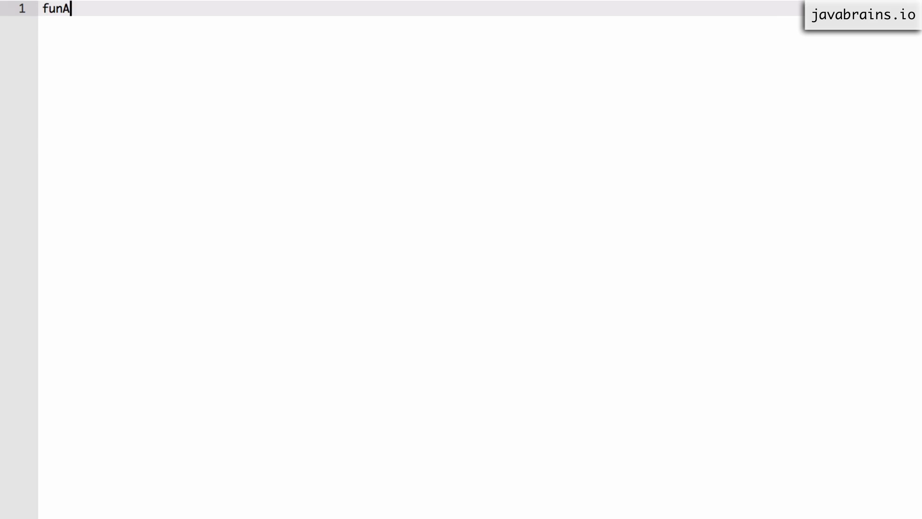
type("();")
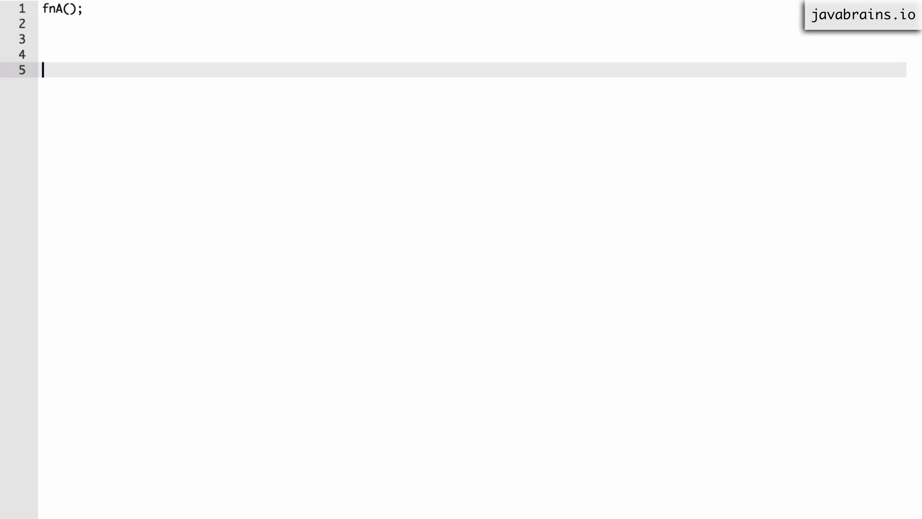
Step: Write var fnA = function() { on line 5 below the call
type("var fn")
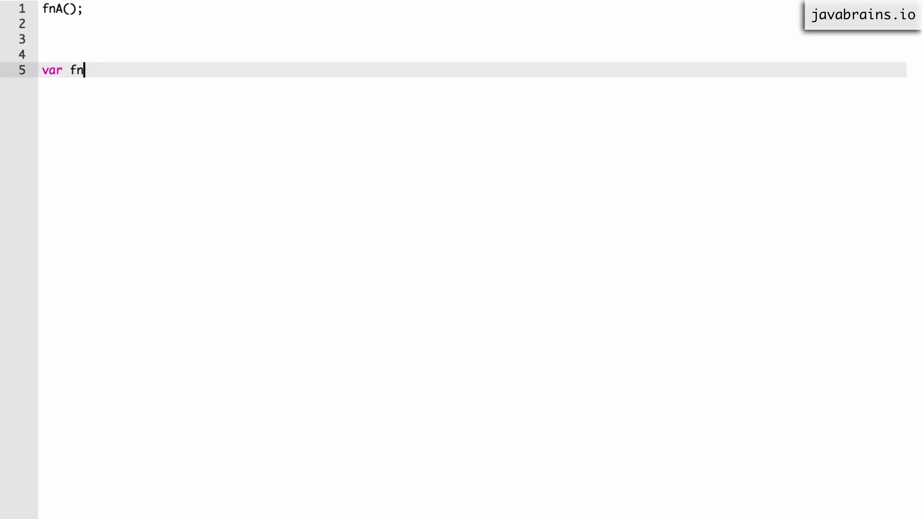
type("A = functio")
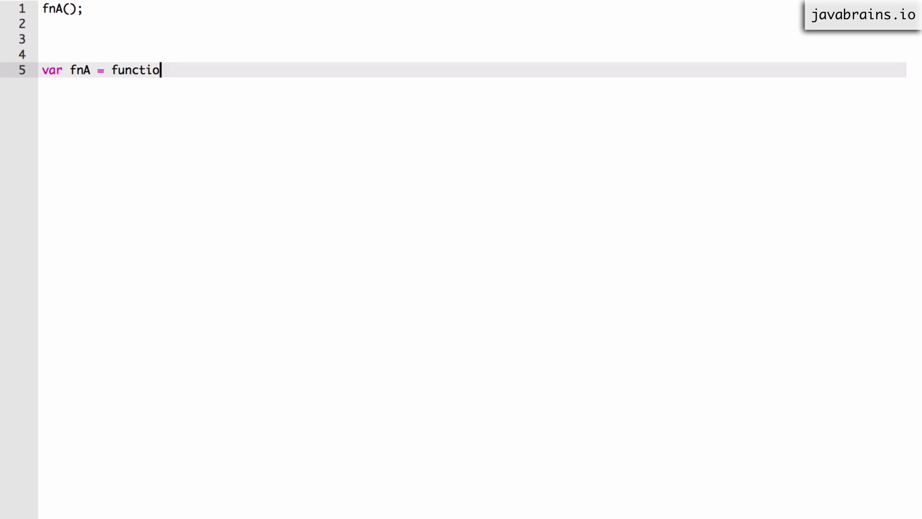
type("n() {")
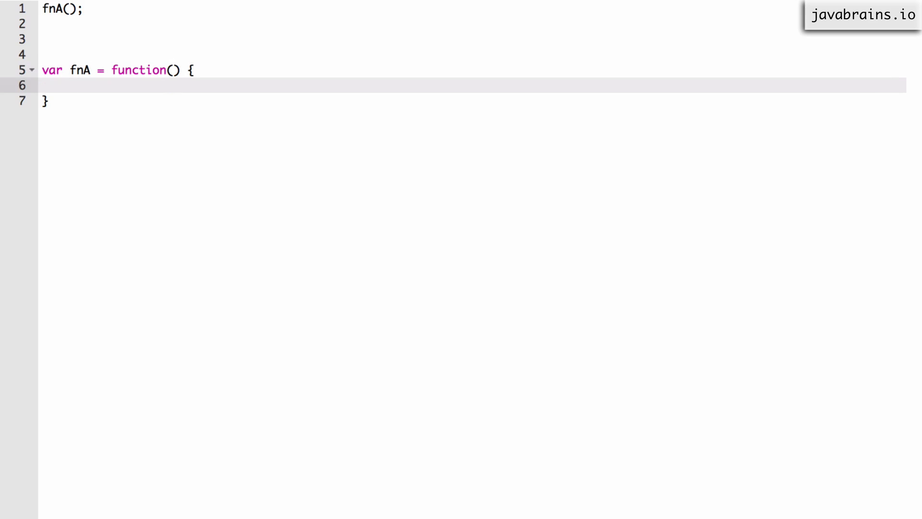
Step: Close var fnA = function() { }; with a semicolon and point at the fnA() call above it
type(";")
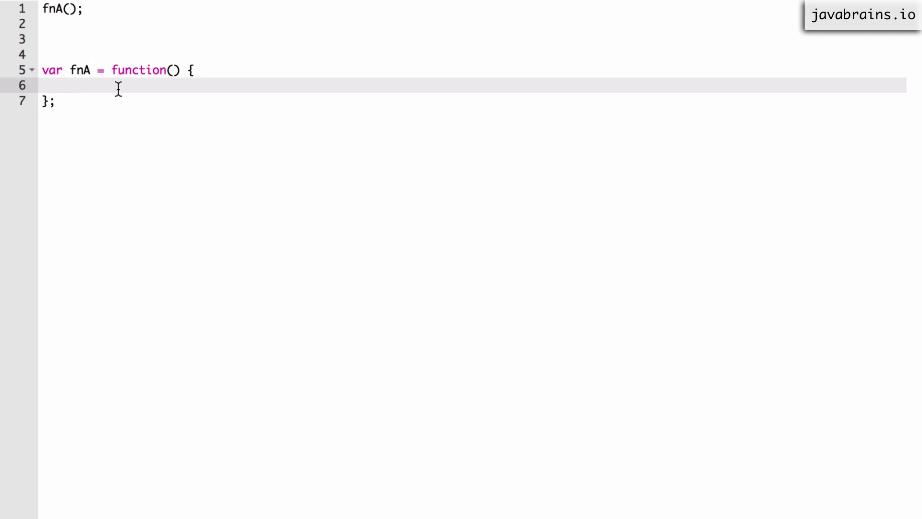
left_click(92, 70)
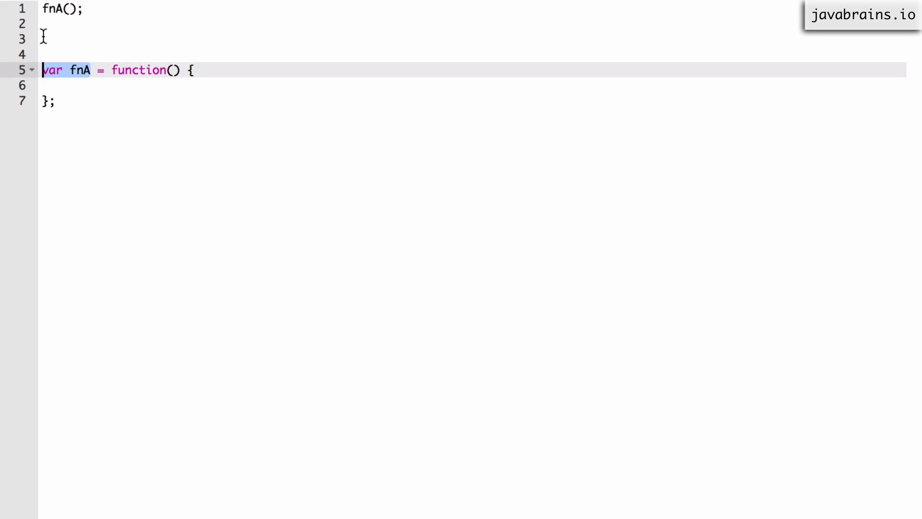
left_click(62, 10)
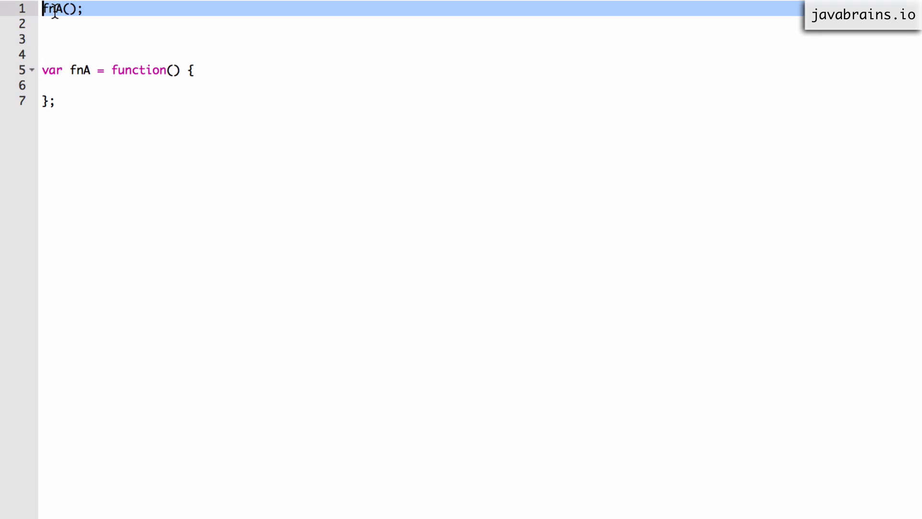
left_click(94, 10)
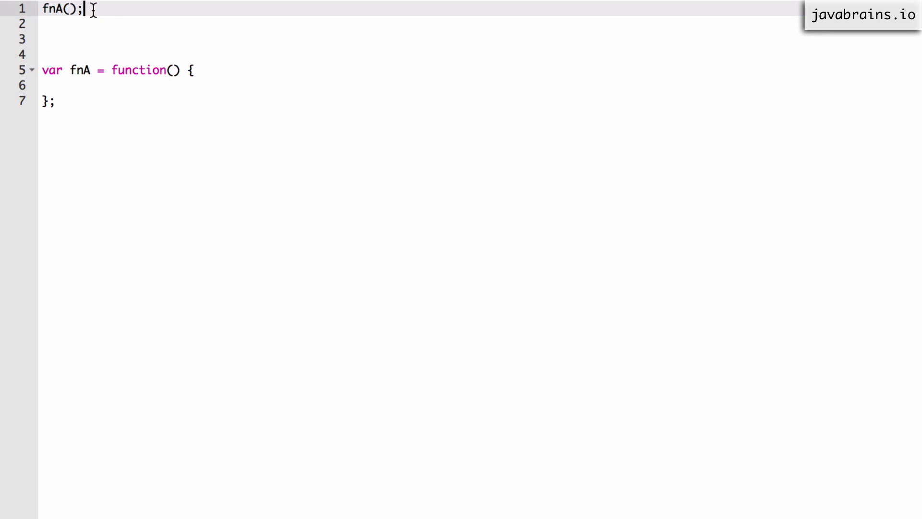
left_click(112, 71)
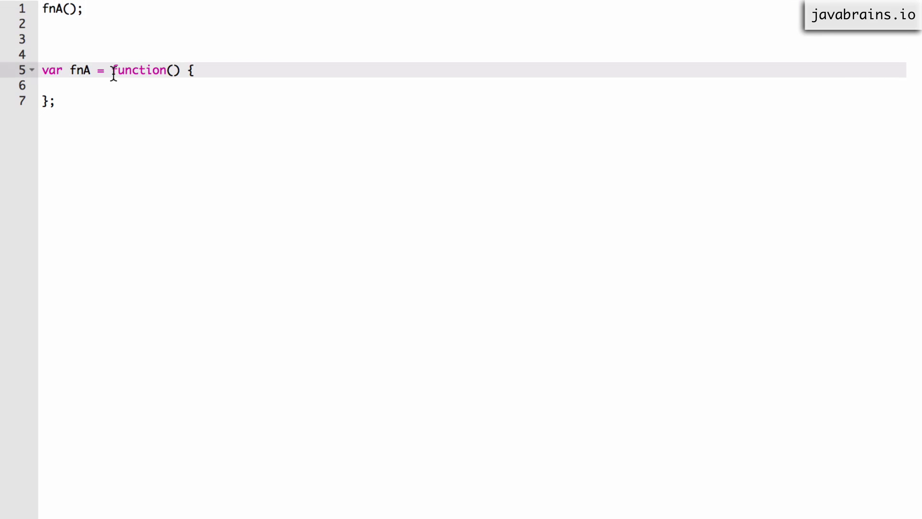